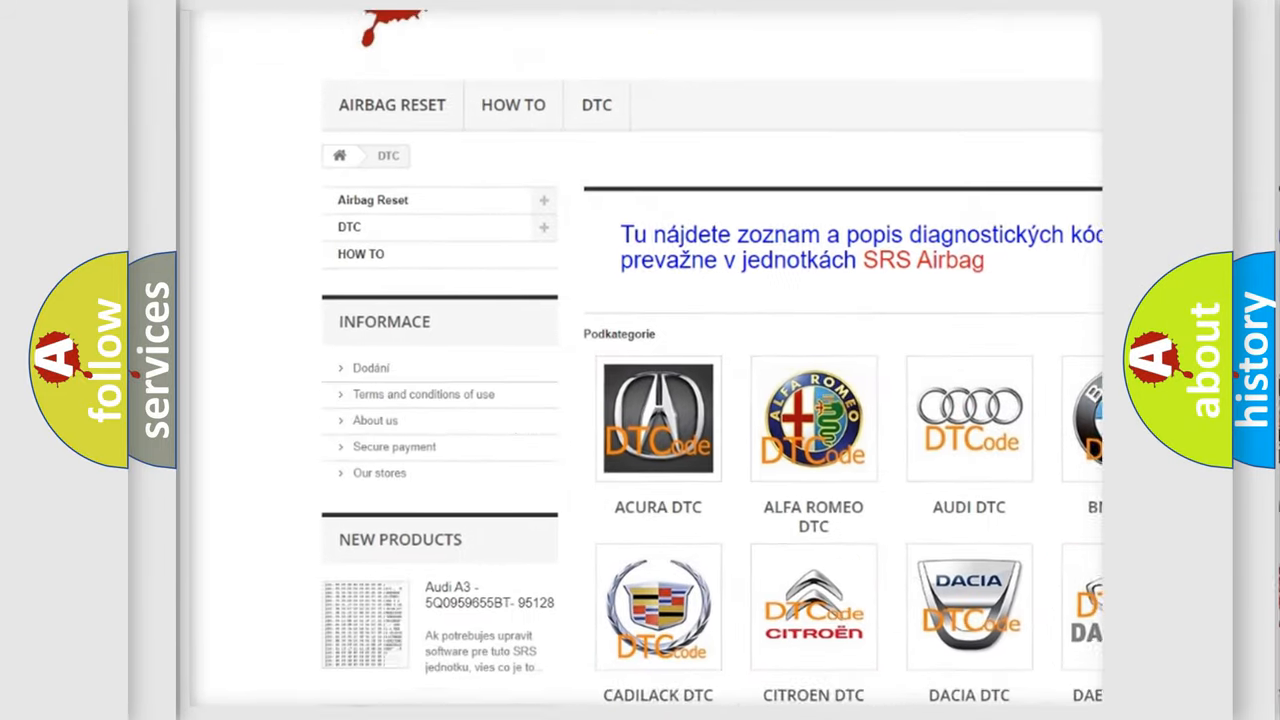
scroll("down", 3)
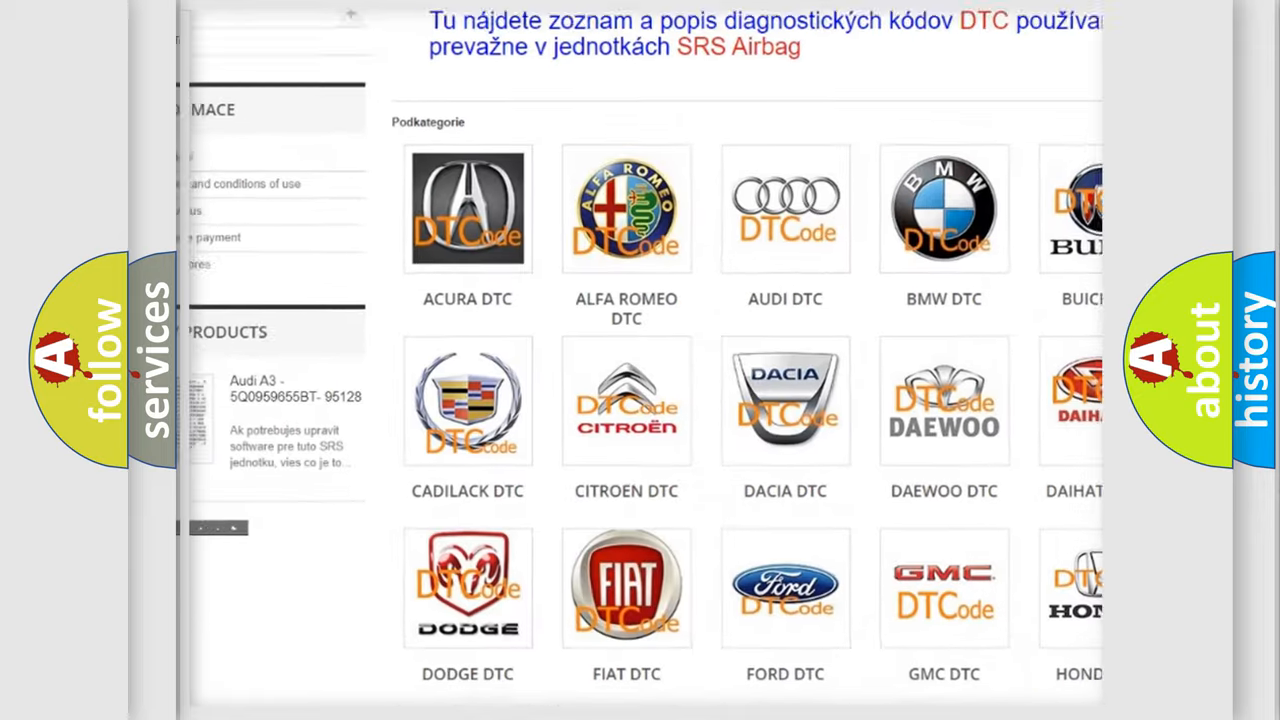
scroll("down", 3)
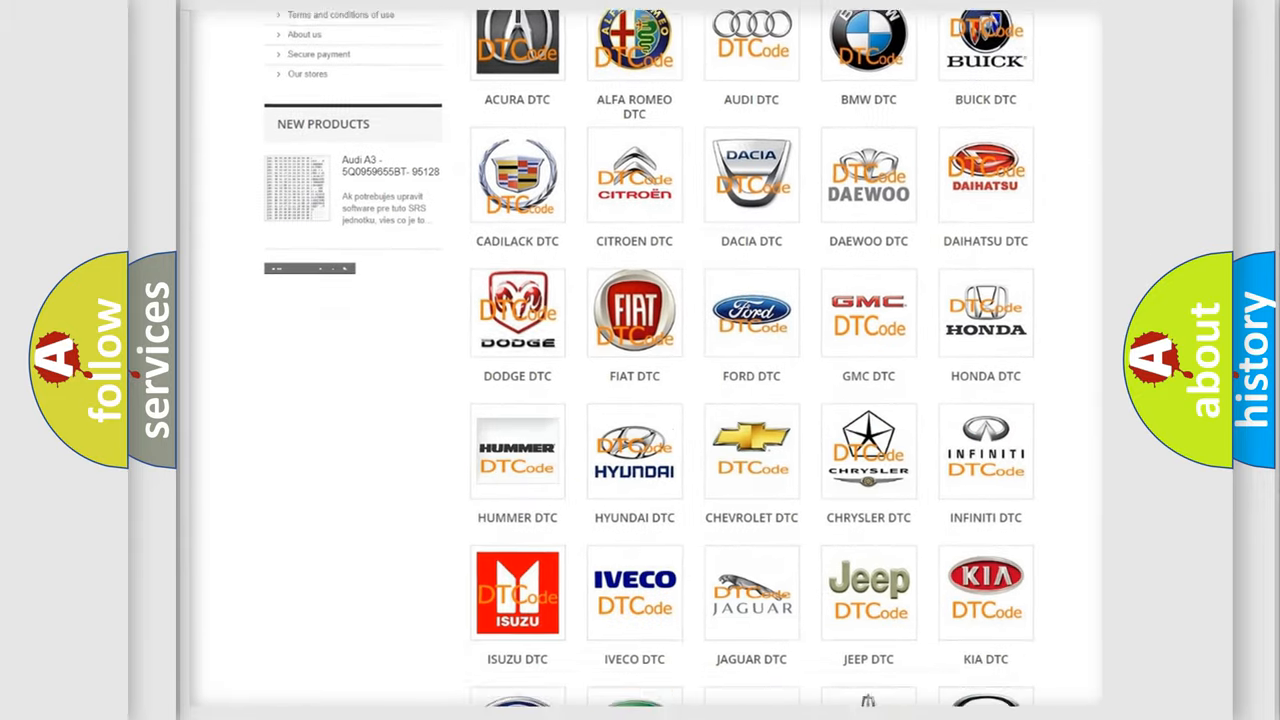
scroll("down", 3)
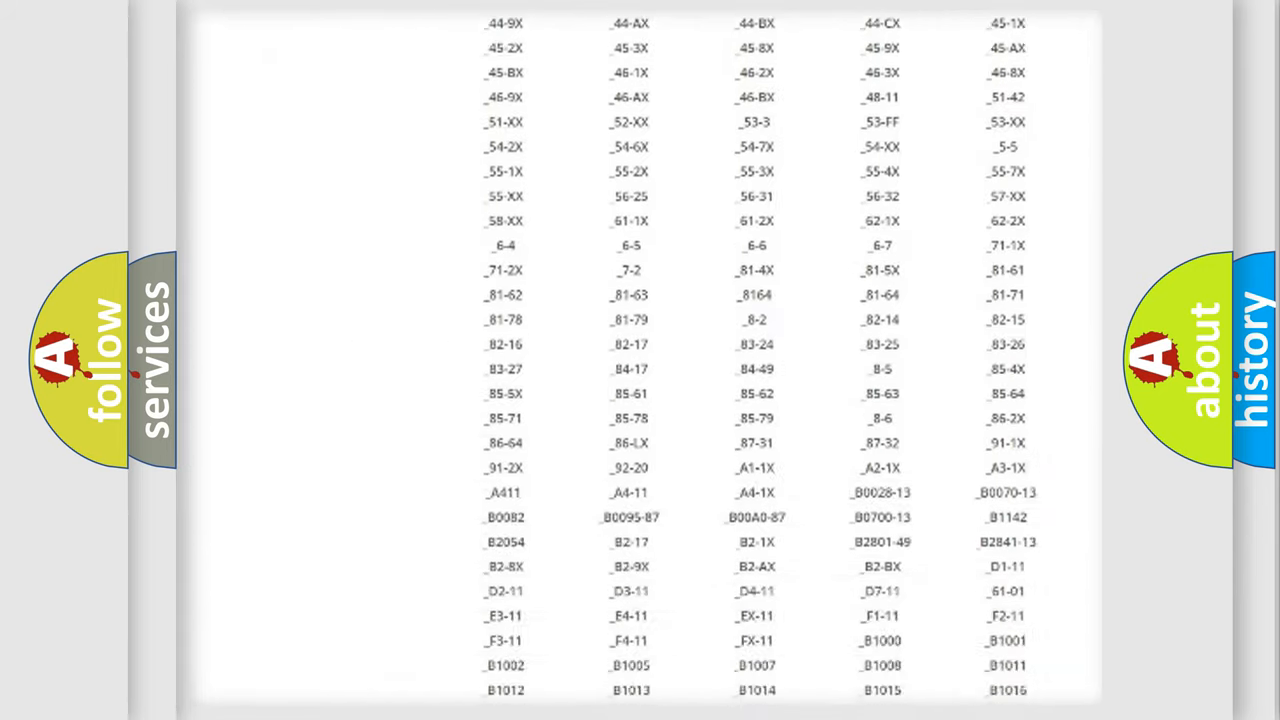
scroll("down", 3)
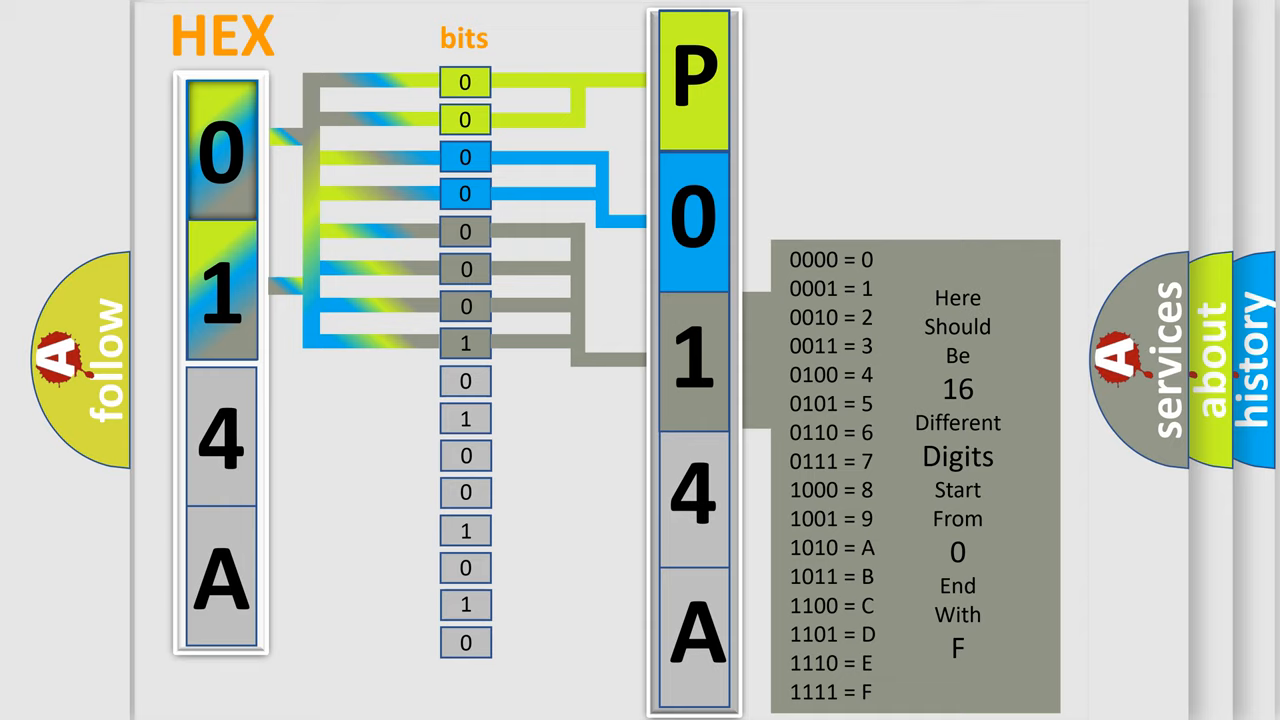
left_click(916, 476)
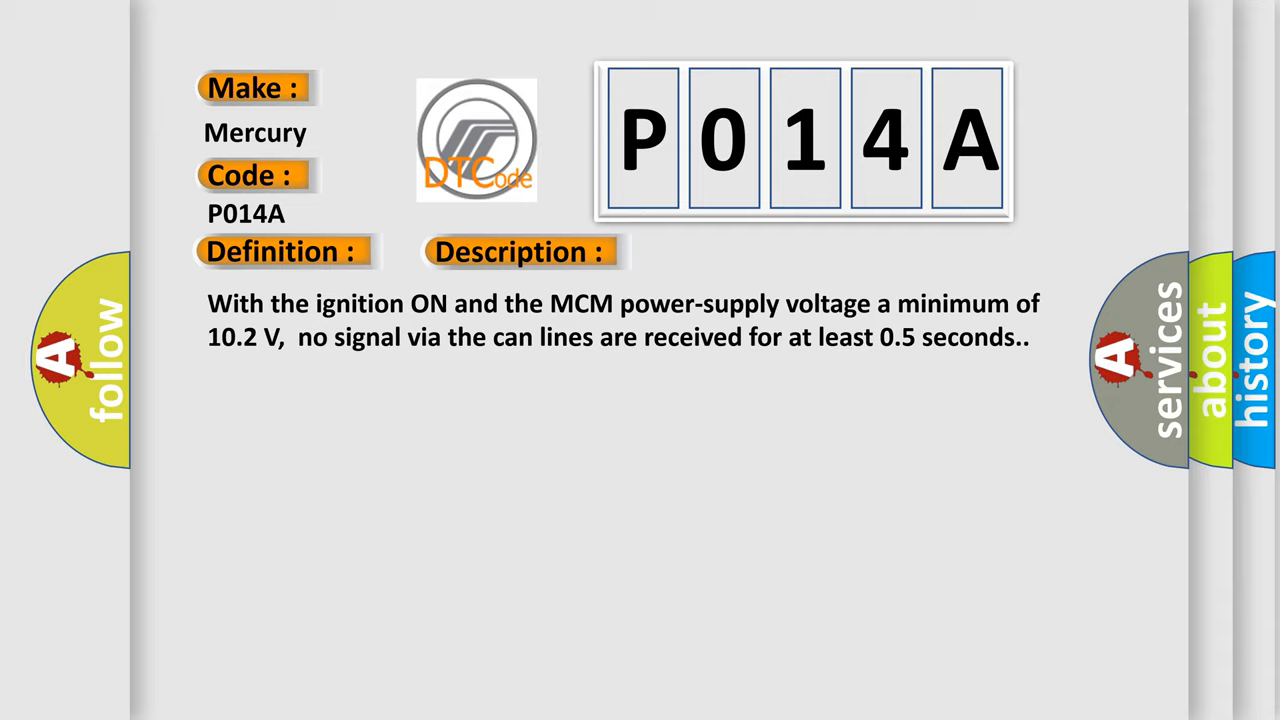
left_click(736, 252)
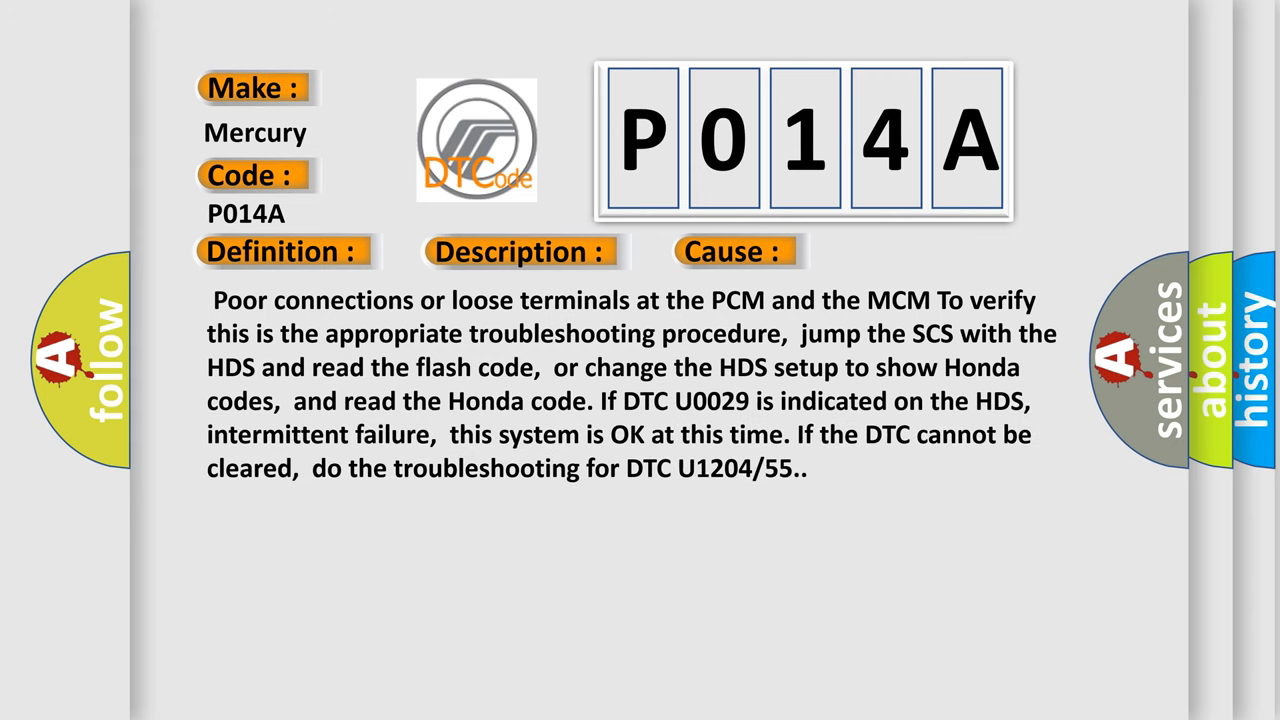